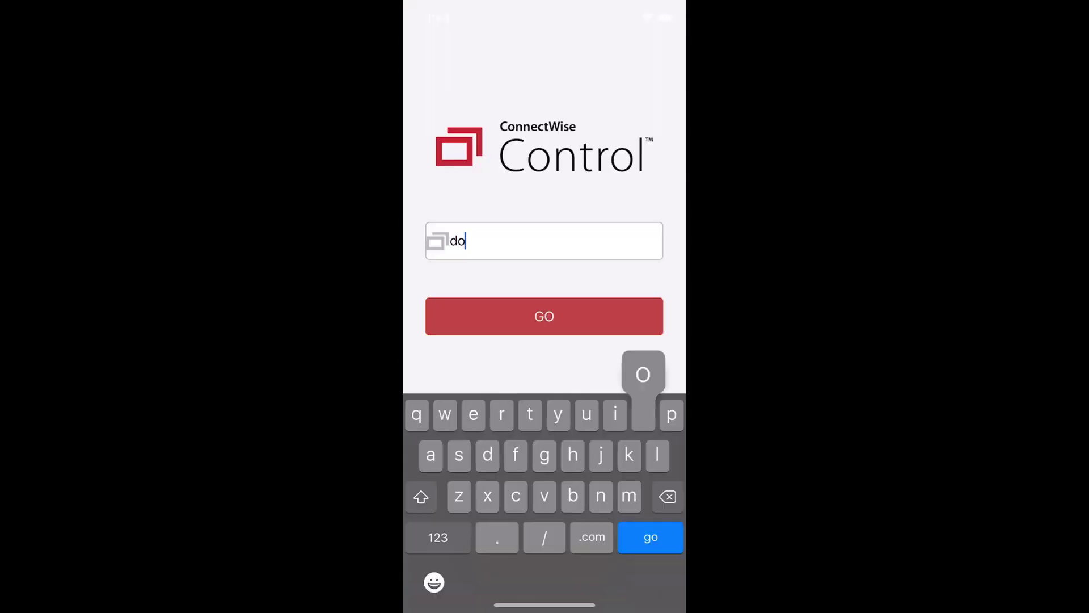
- Enter the server address documentation.screenconnect.com to reach its support portal
type("cumentation.screenconnec")
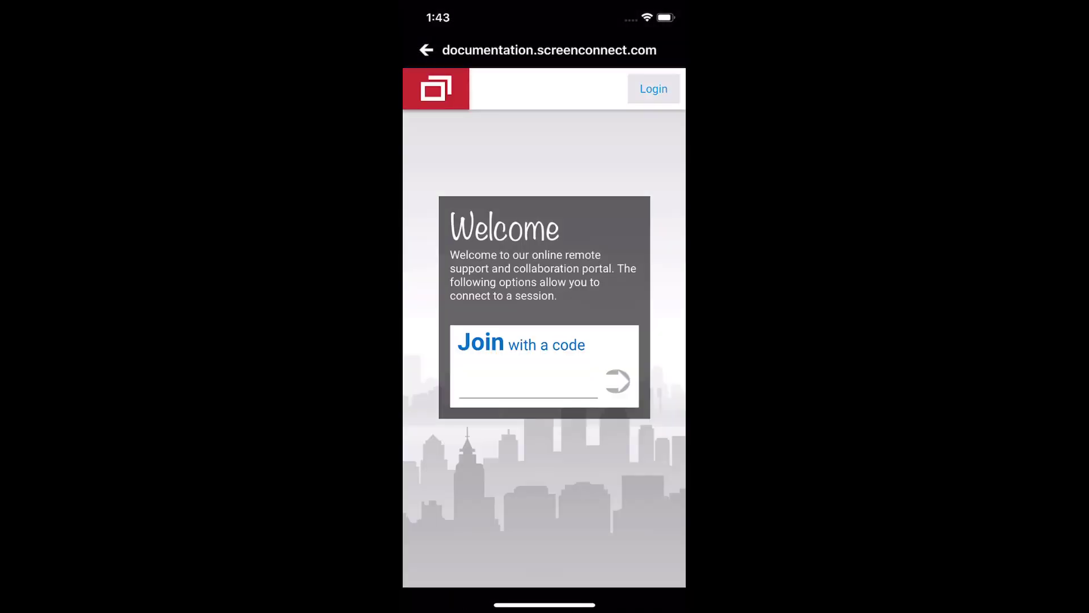
- Sign in with the Administr user name and its password
left_click(652, 88)
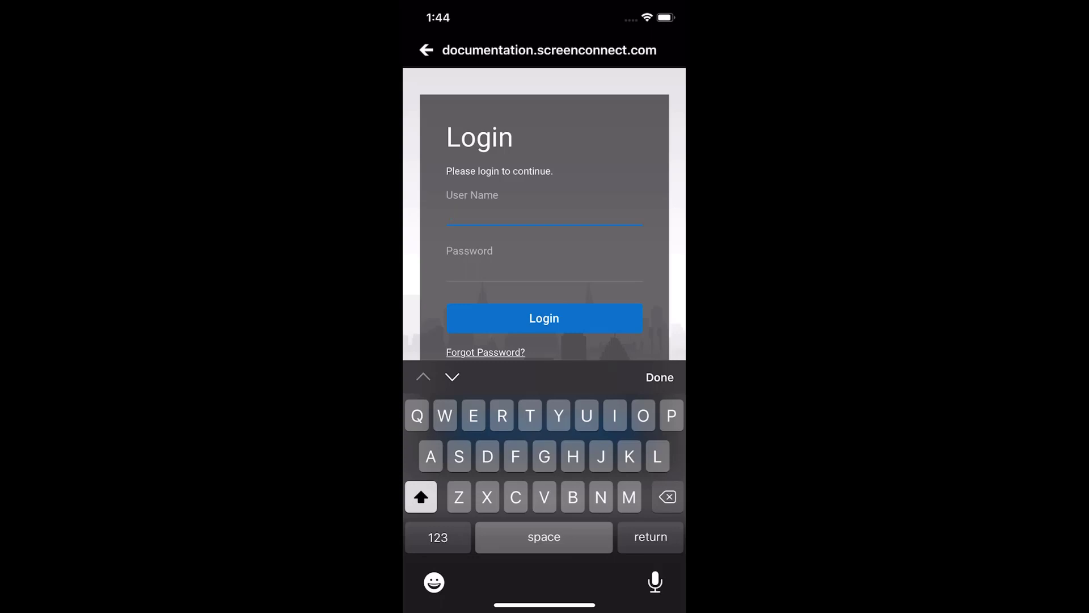
type("Administr")
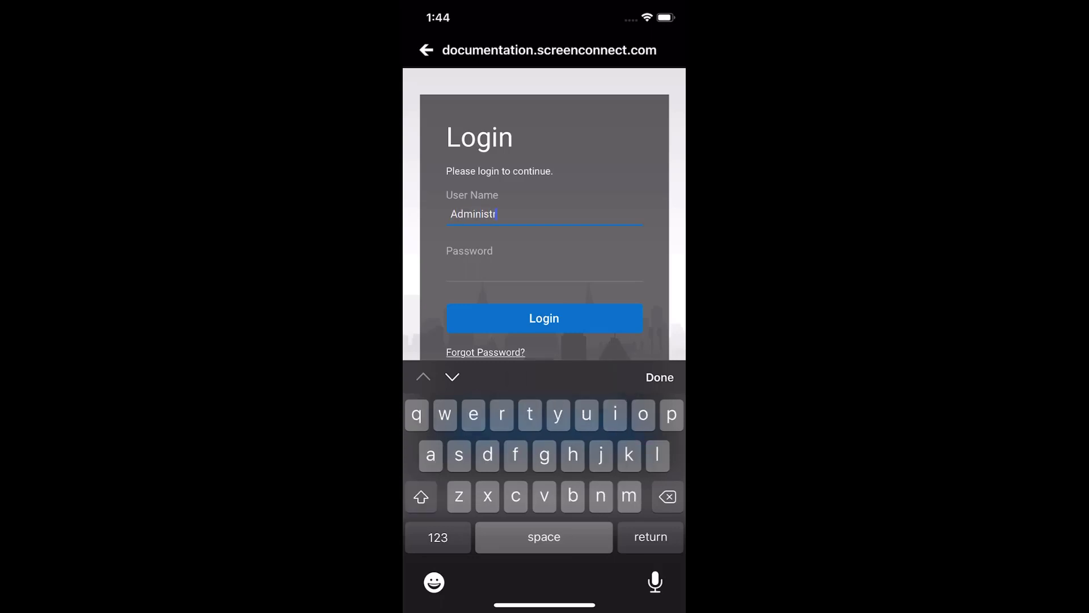
left_click(544, 318)
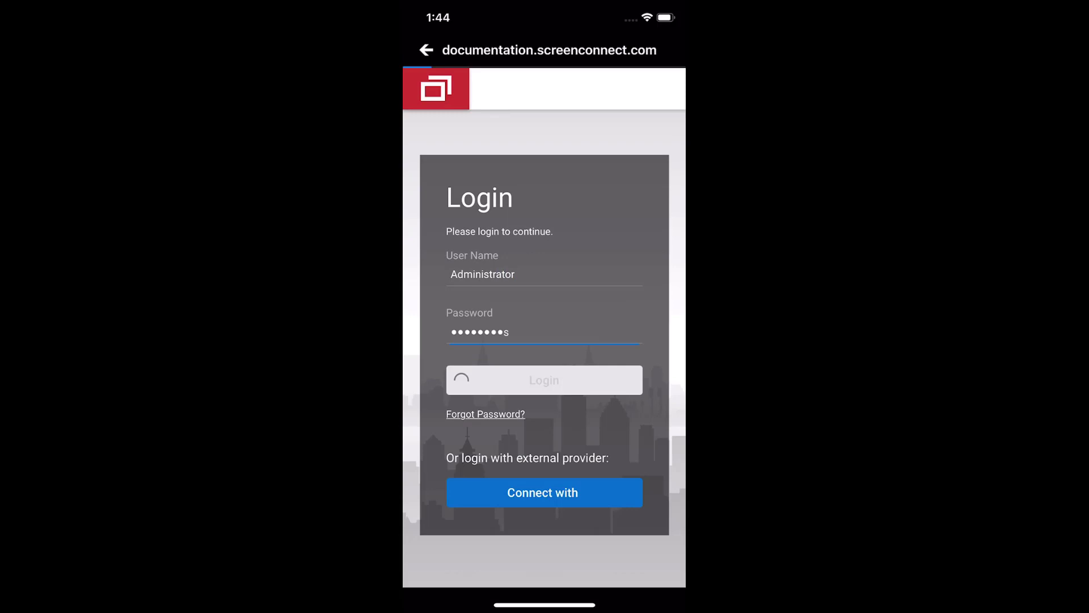
left_click(543, 379)
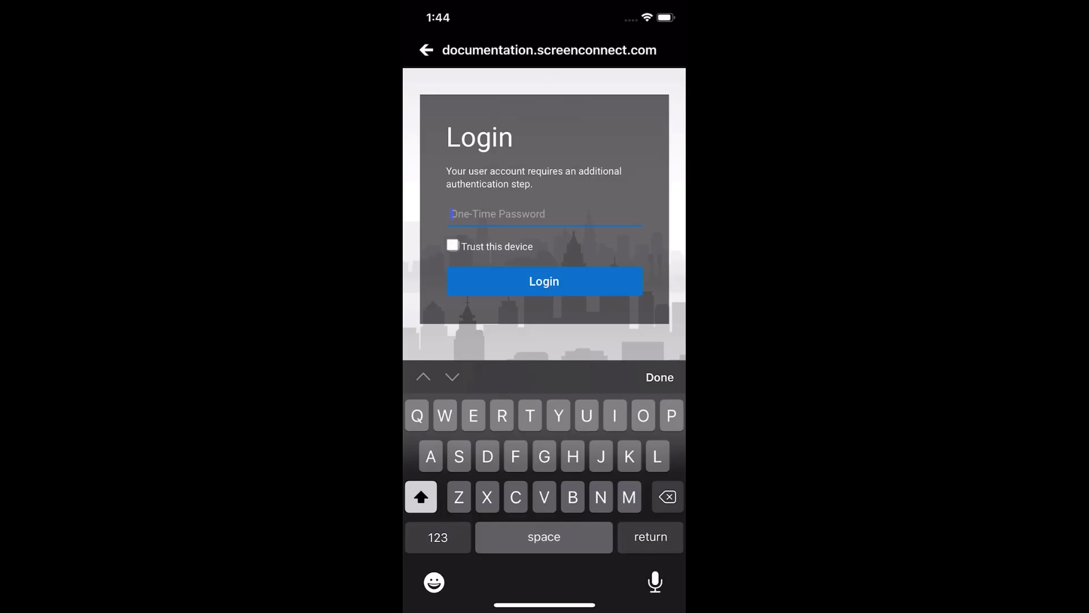
left_click(438, 537)
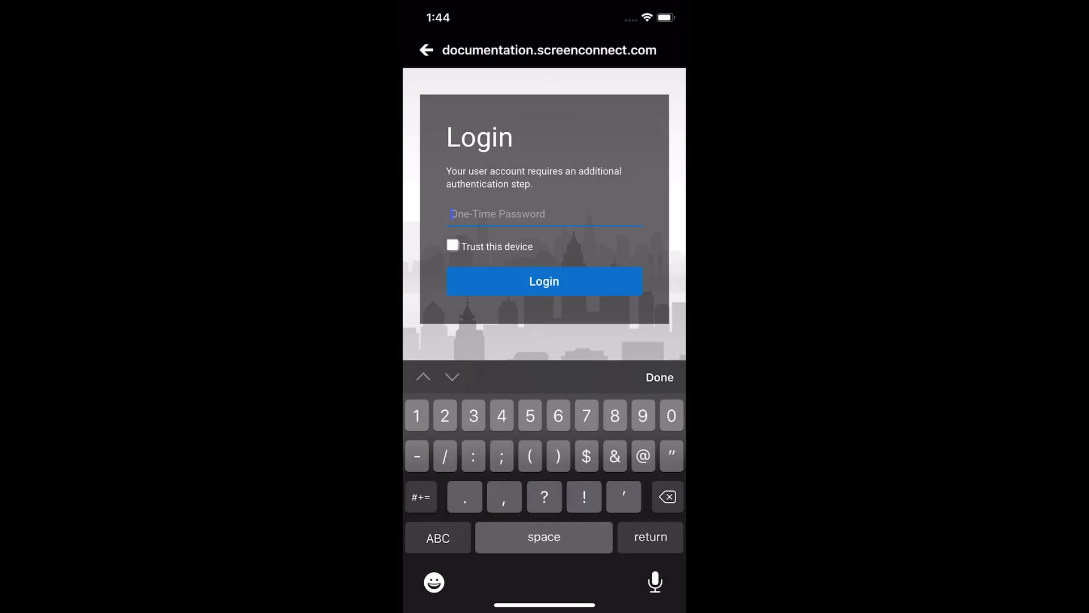
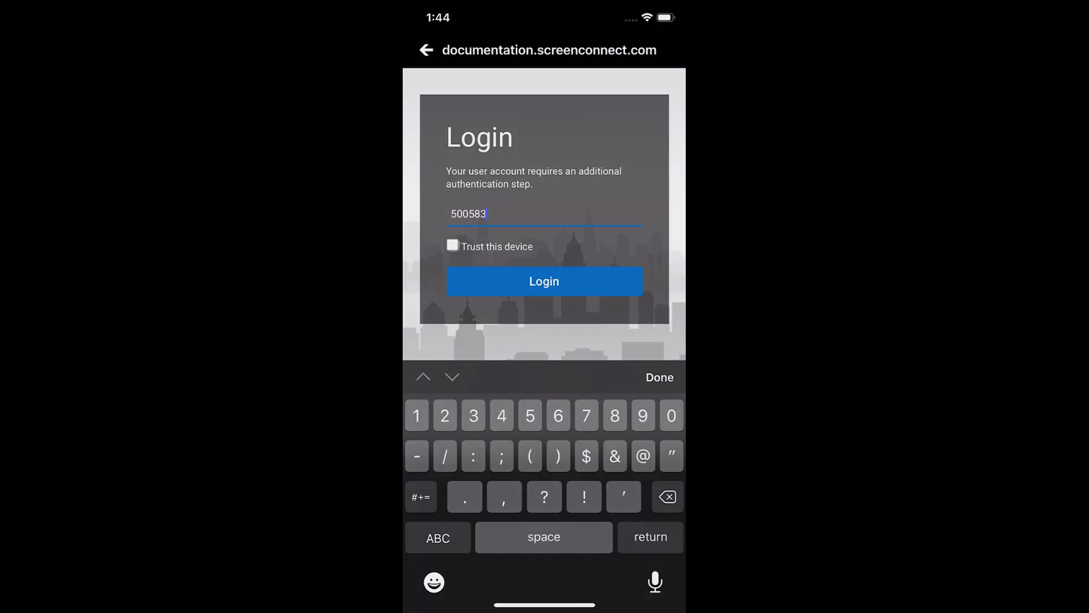
left_click(543, 281)
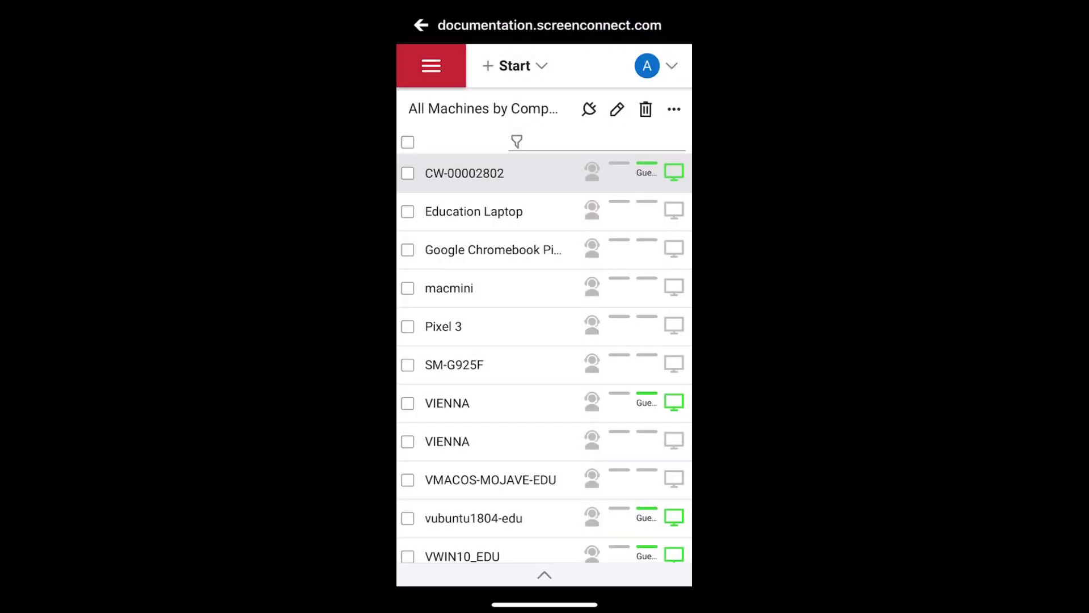
- Join a remote session with the CW-00002802 machine
left_click(464, 172)
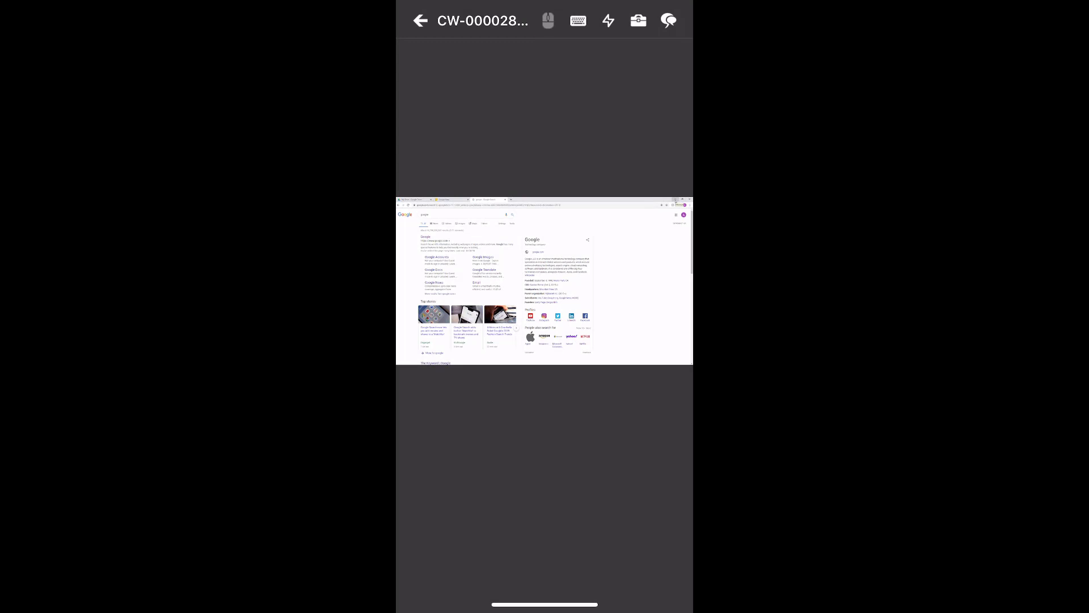
left_click(548, 20)
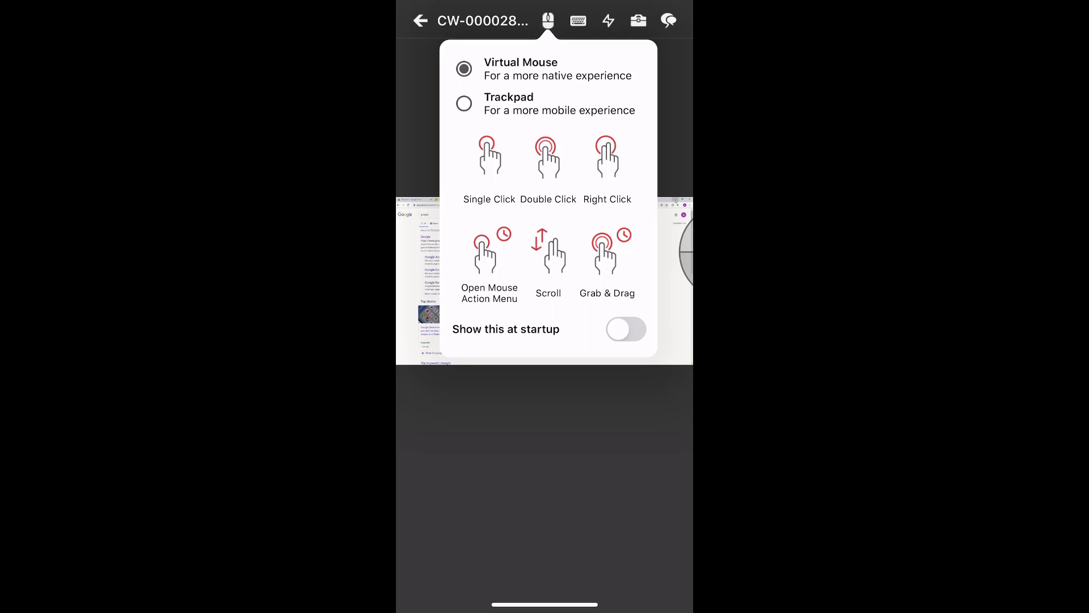
left_click(464, 103)
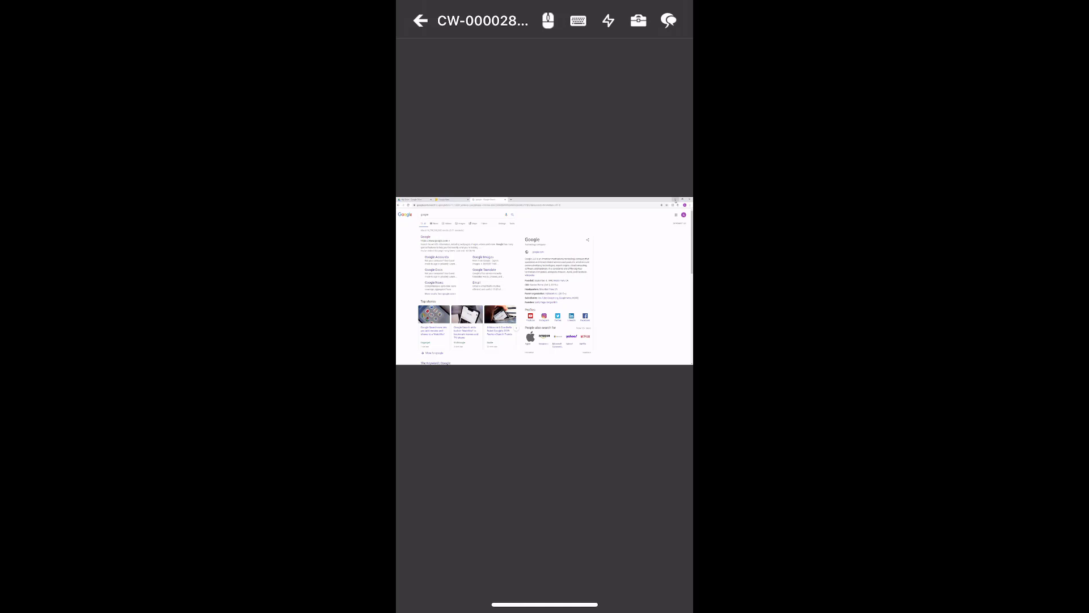
left_click(577, 20)
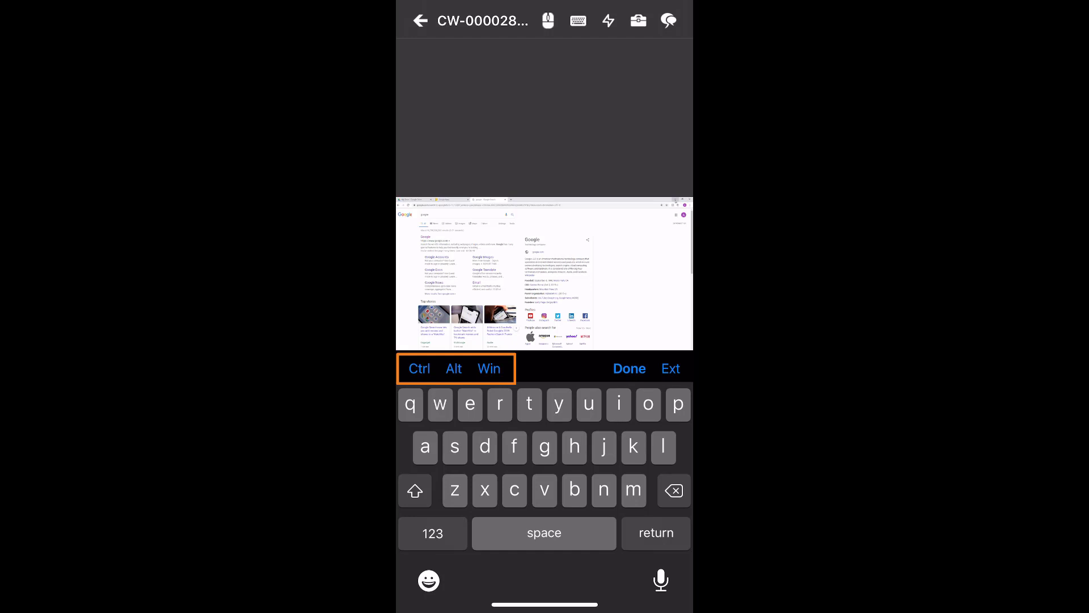
left_click(671, 367)
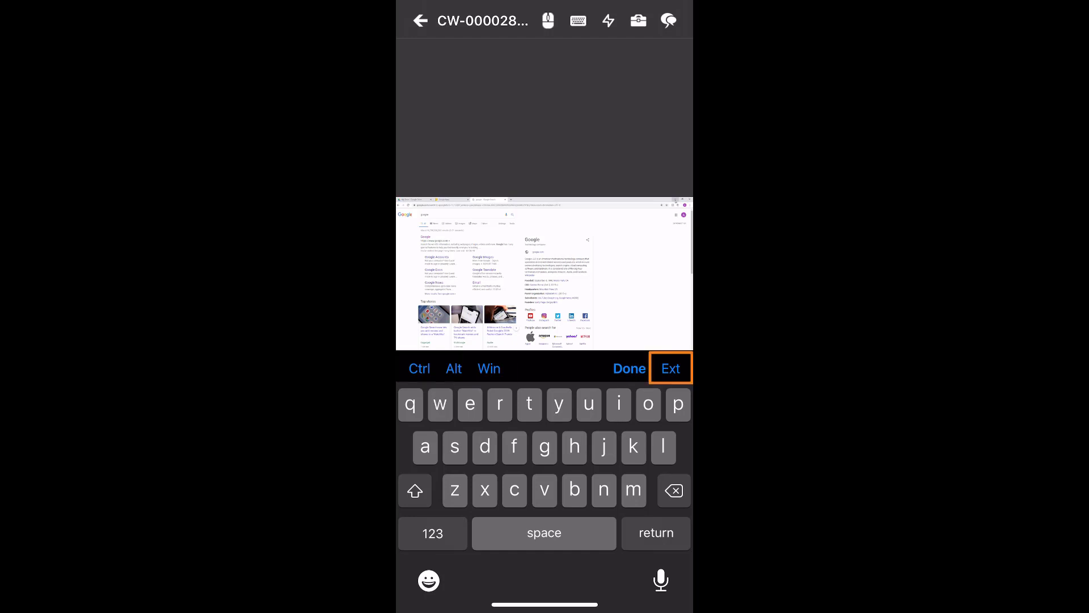
left_click(669, 368)
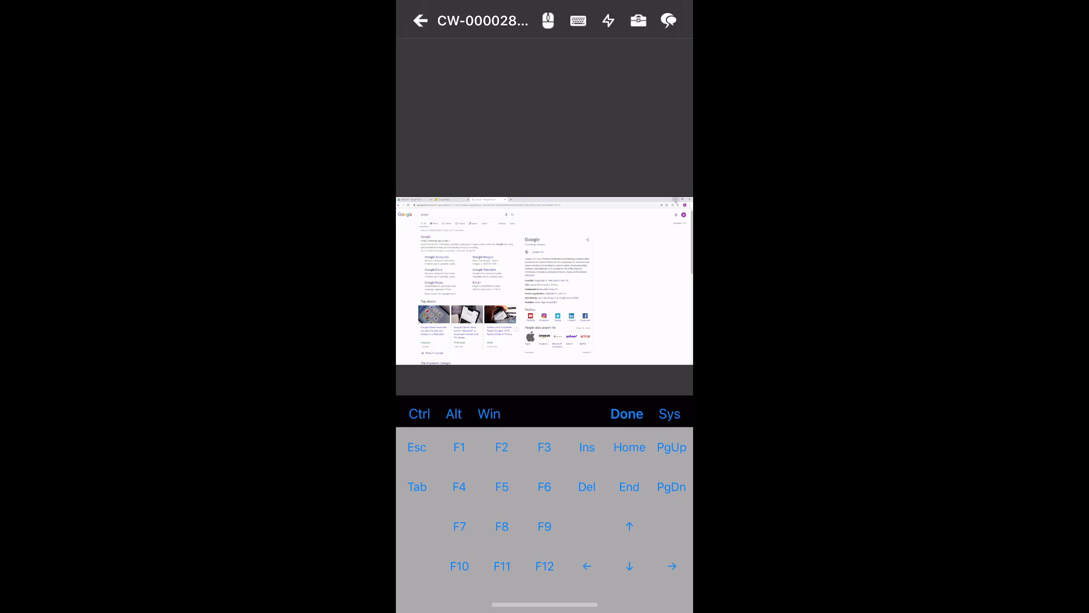
left_click(627, 413)
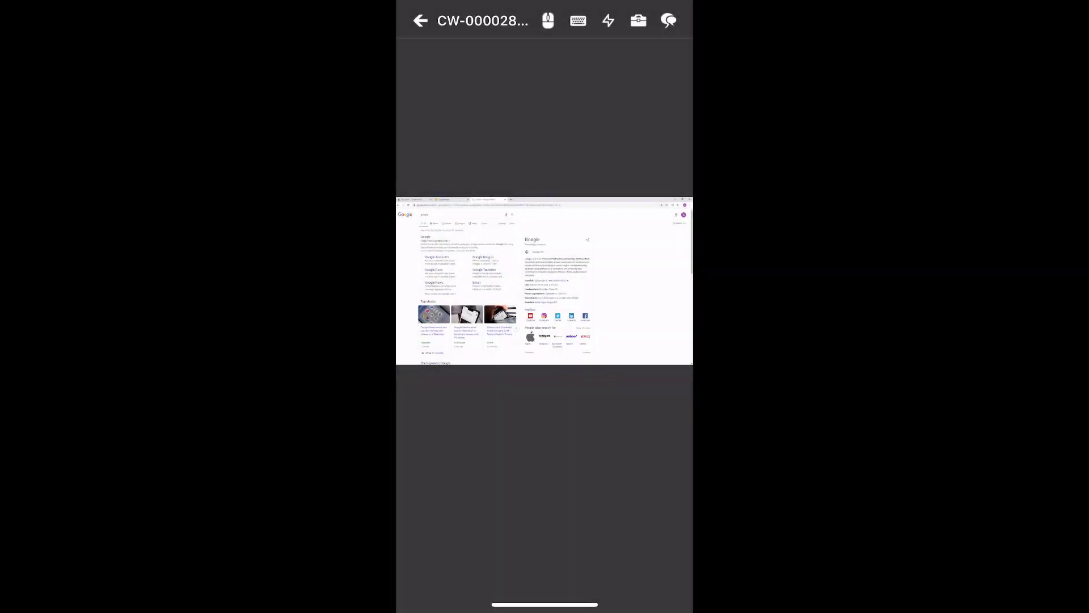
- Send the chat message 'Hey' to the remote host
left_click(668, 20)
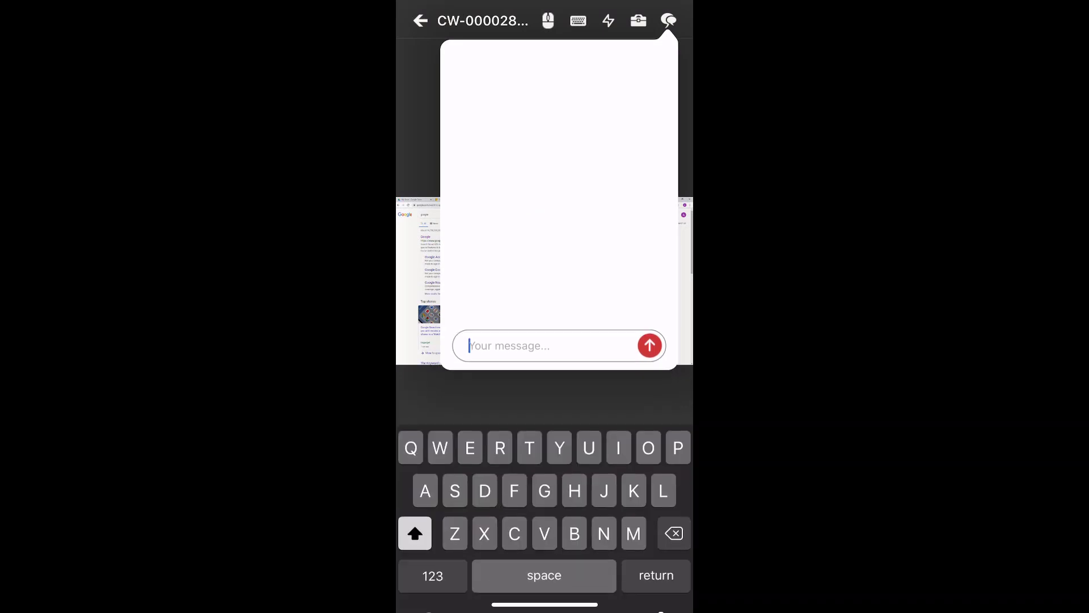
type("Hey")
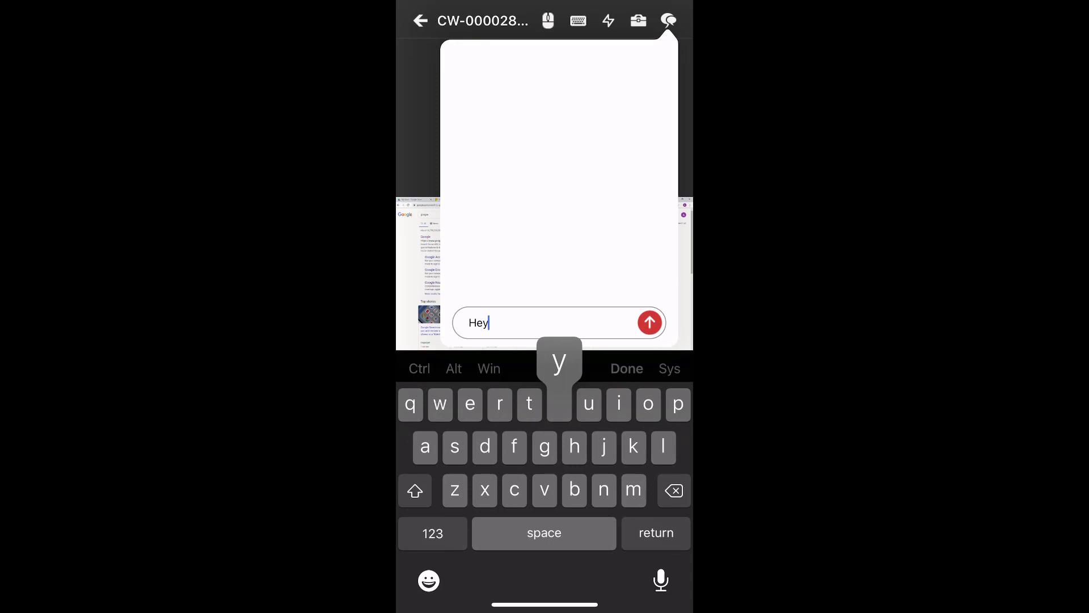
left_click(648, 321)
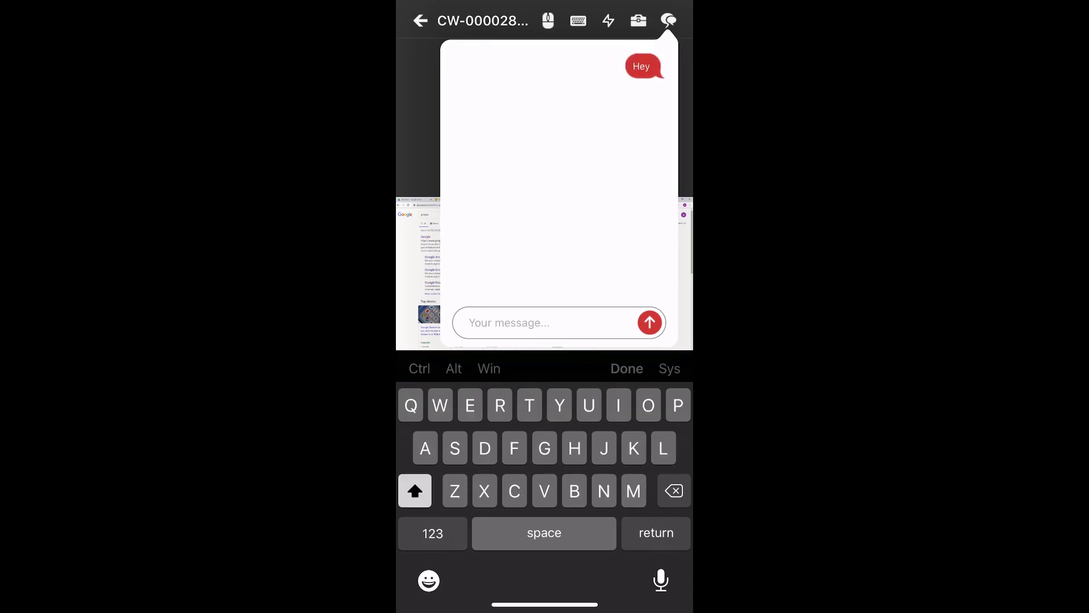
- Close the chat and disconnect back to the machine list
left_click(420, 20)
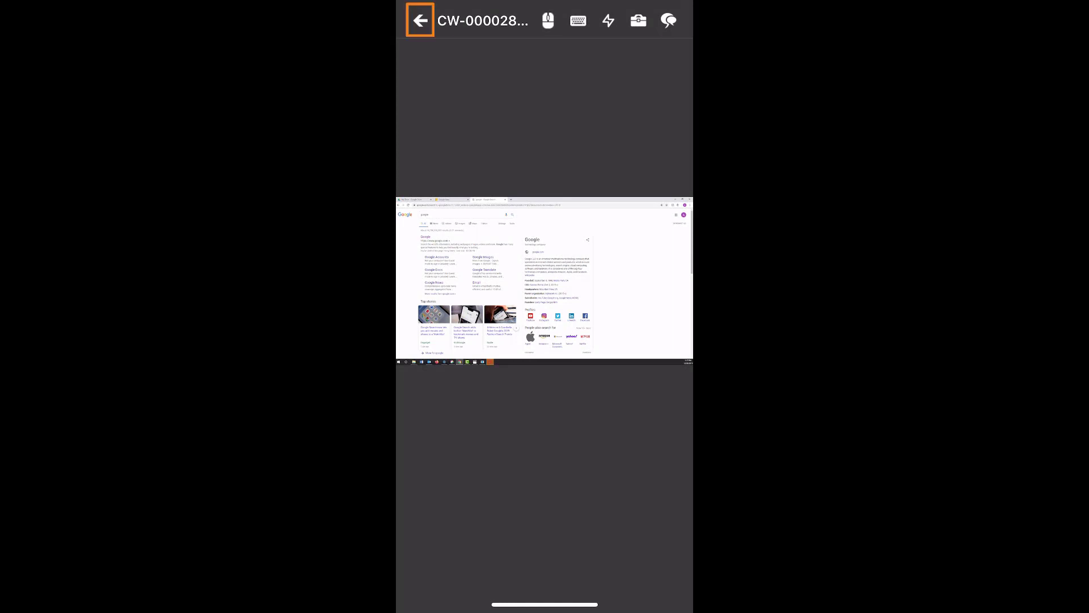
left_click(420, 19)
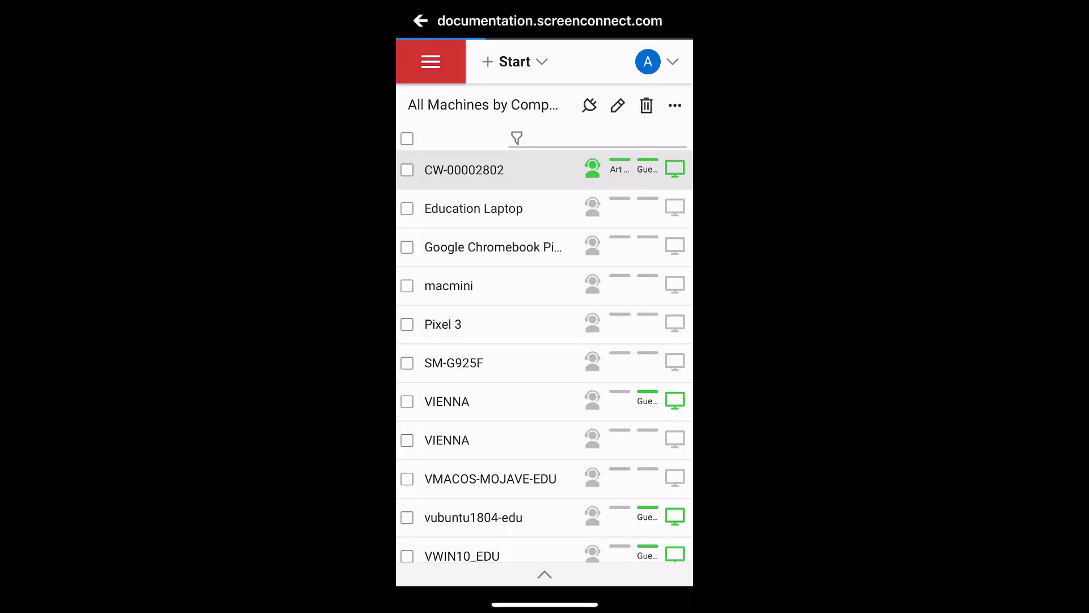